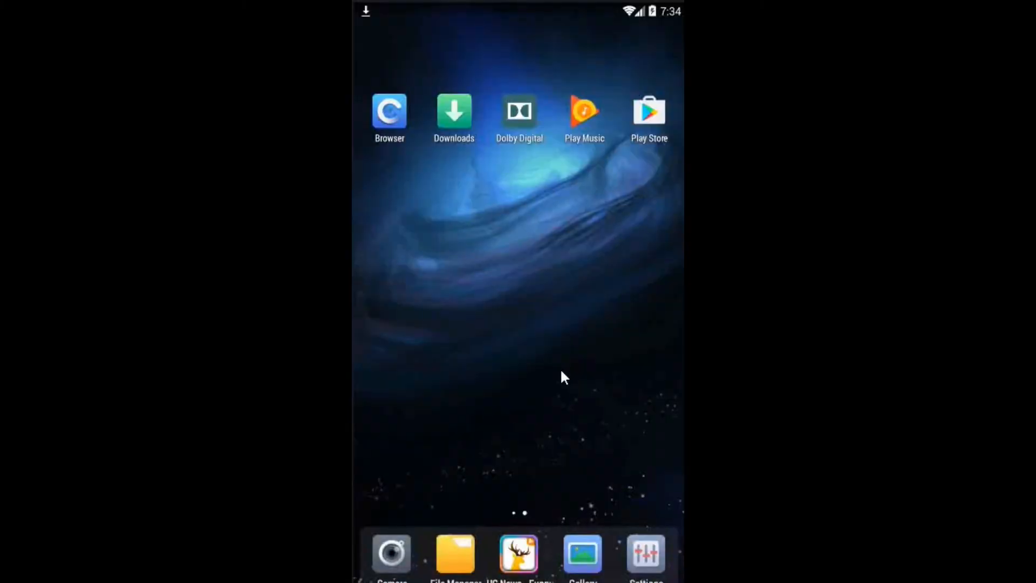
mouse_move(499, 218)
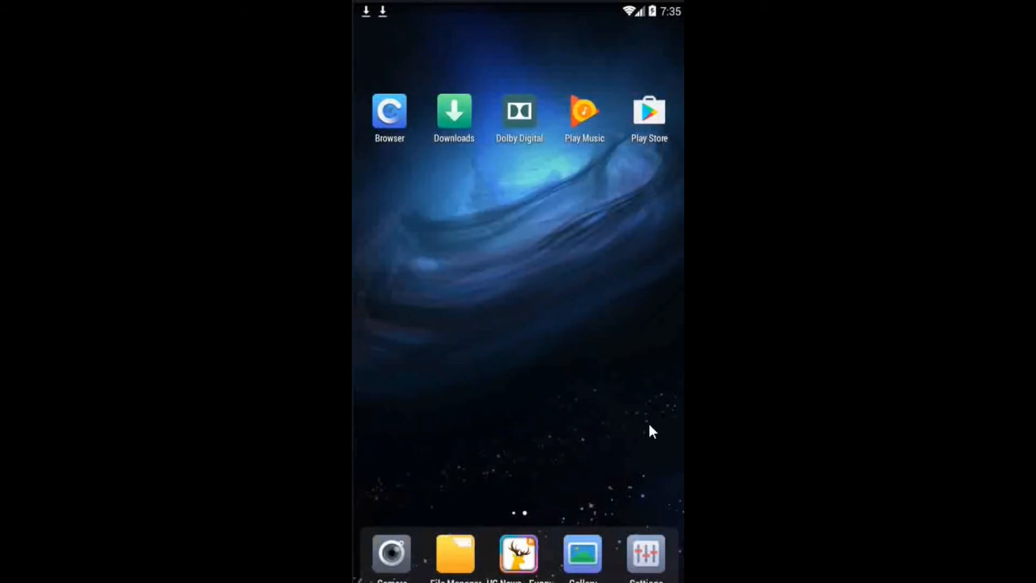
- Bring up the Google Play Music Play Store page, showing it installed with Uninstall and Open
click(583, 110)
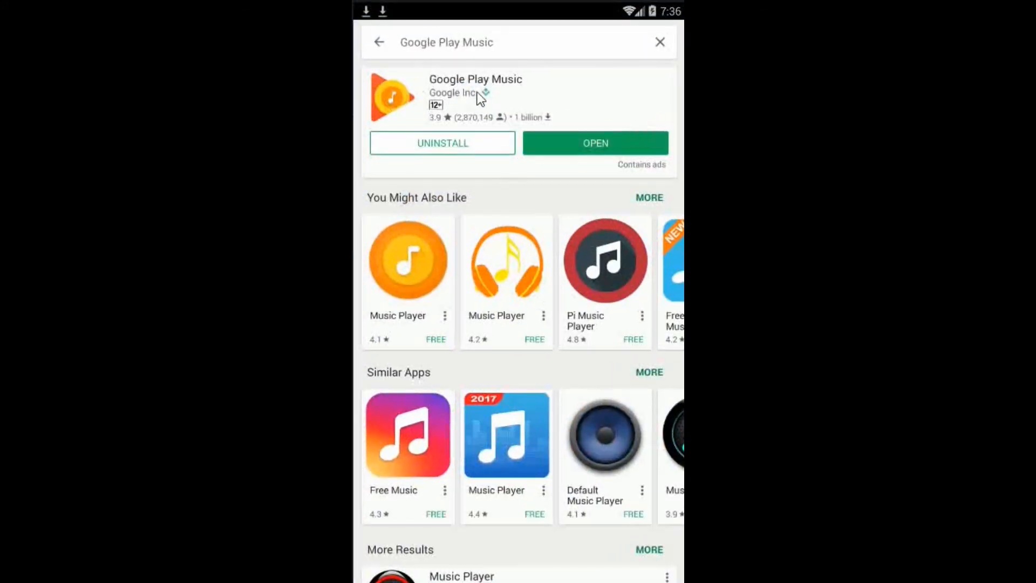